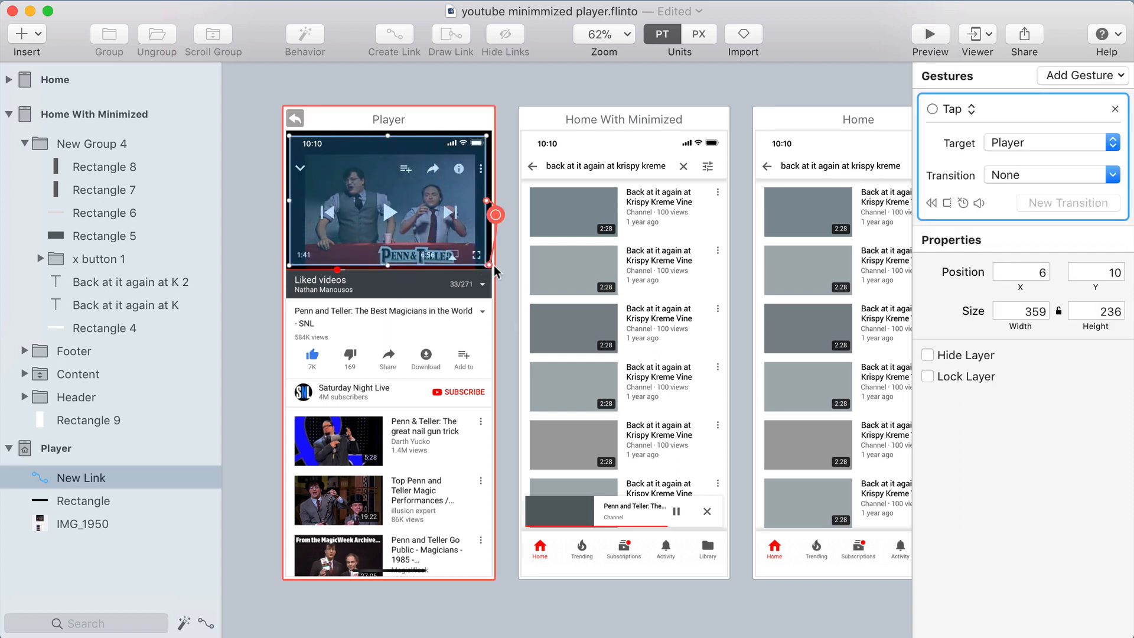
# Step: Create a Down Swipe link from the video area to Home With Minimized and start a New Transition
pyautogui.moveTo(495, 213); pyautogui.dragTo(614, 287)
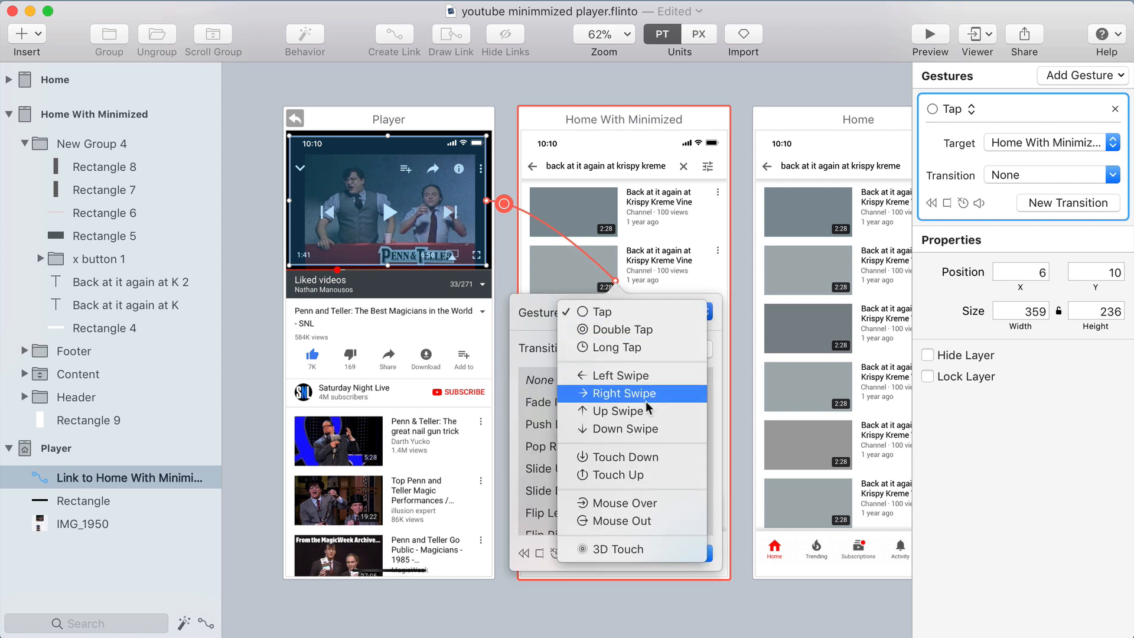
pyautogui.click(625, 429)
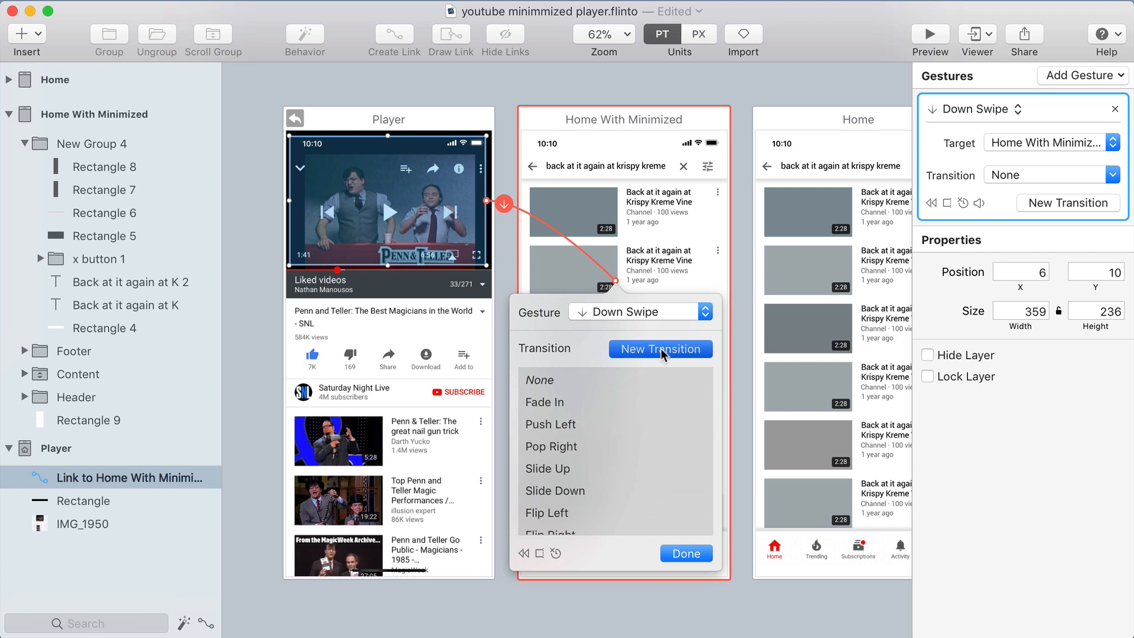
pyautogui.click(660, 348)
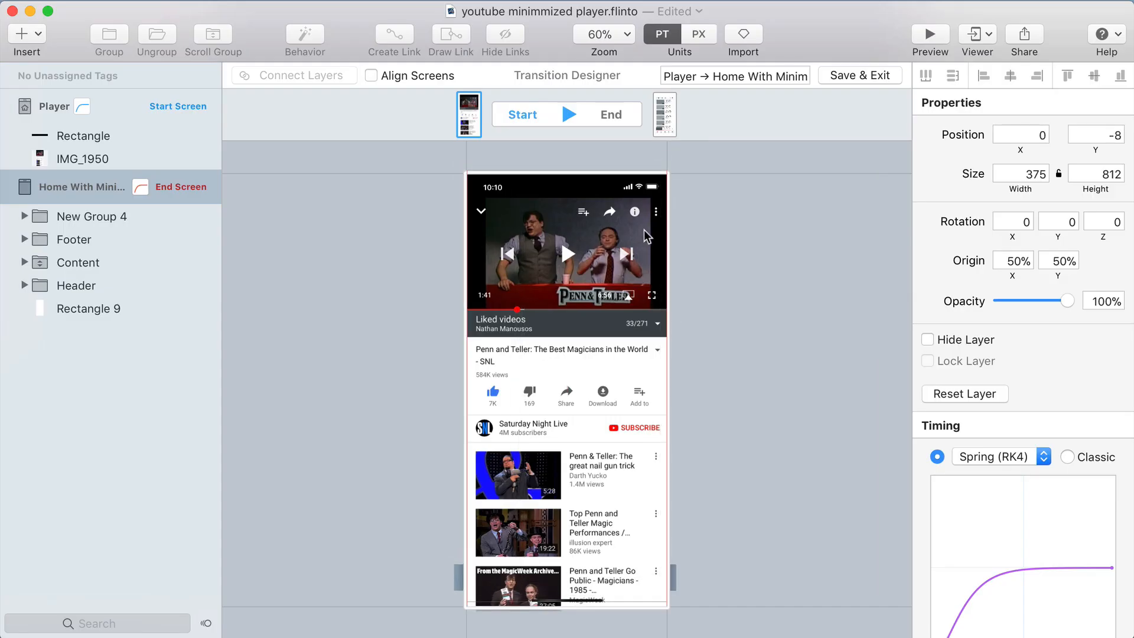
# Step: Select the Player start screen and connect New Group 4 on the end screen with Connect Layers
pyautogui.click(611, 115)
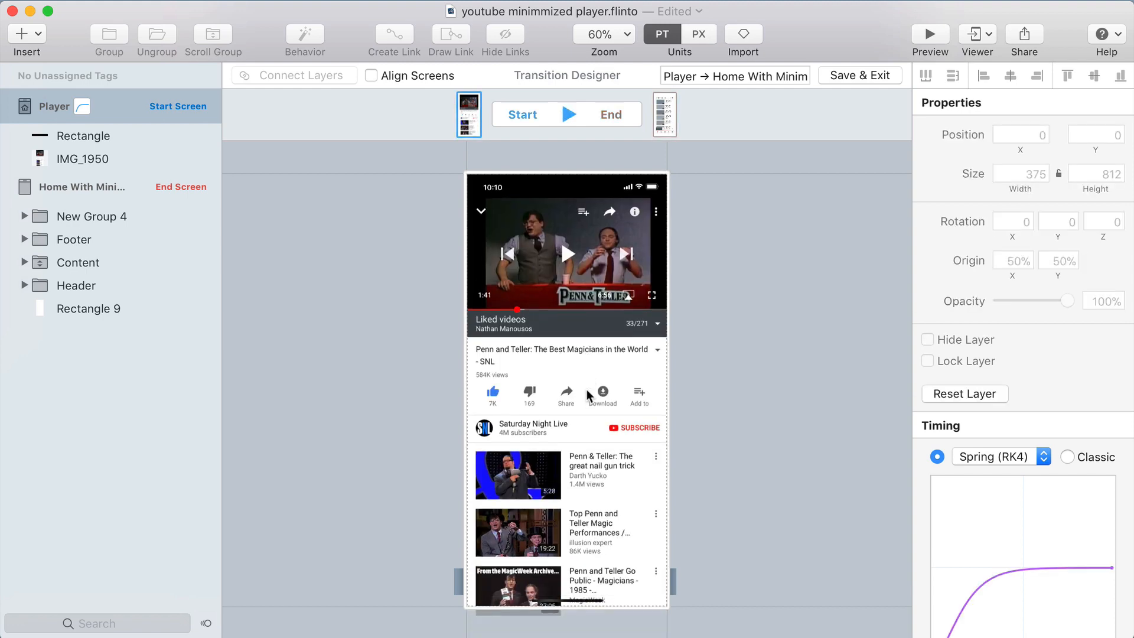
pyautogui.click(663, 114)
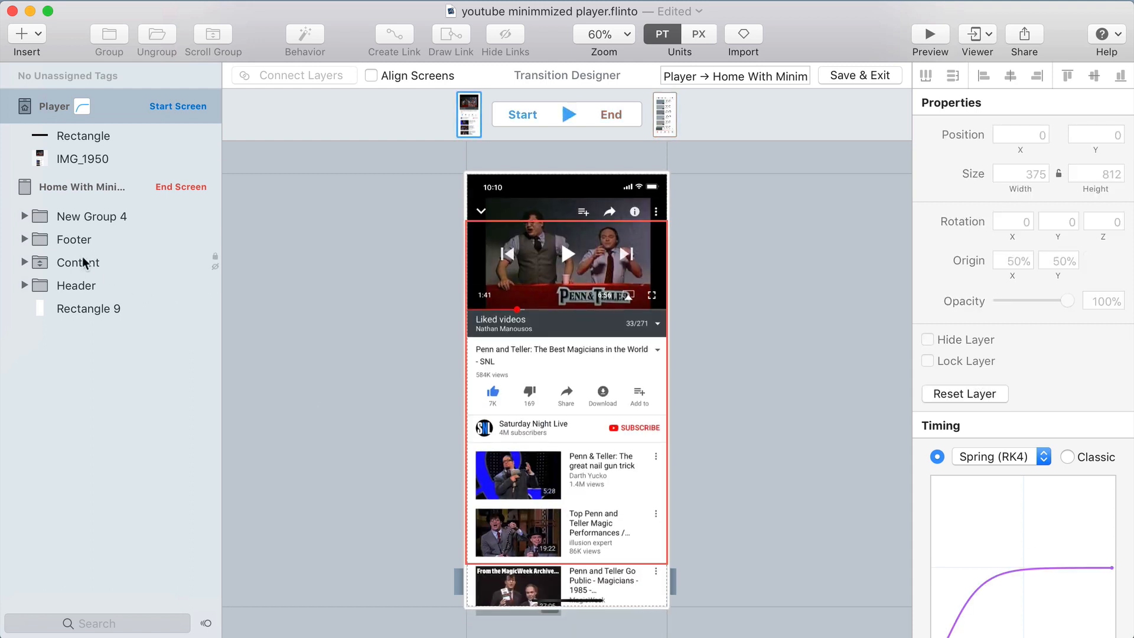
pyautogui.click(91, 216)
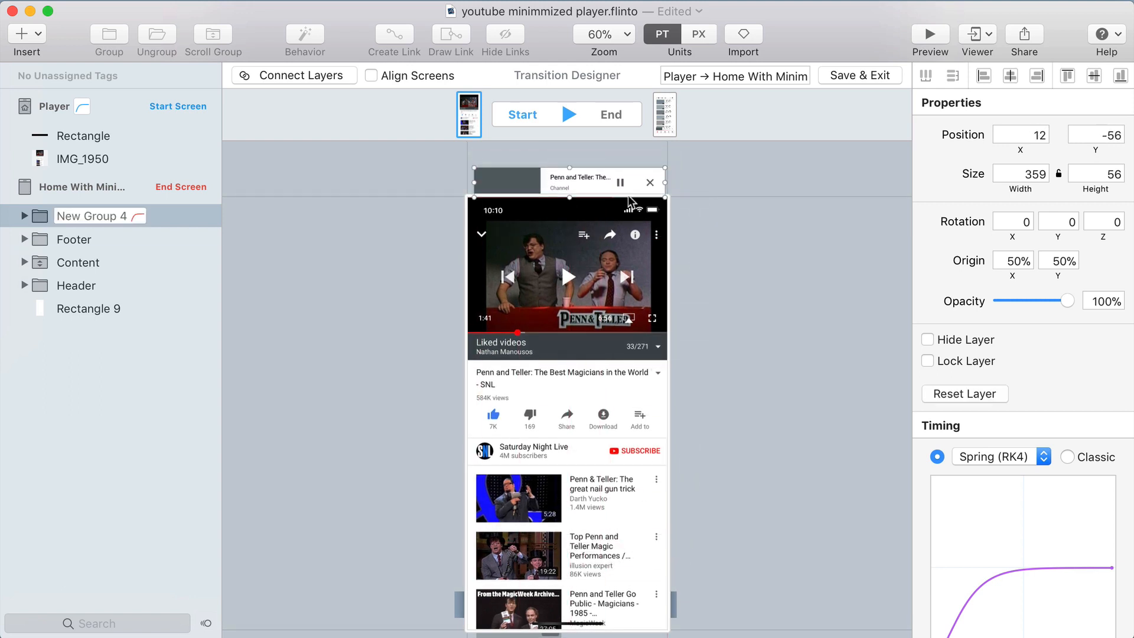
pyautogui.click(664, 114)
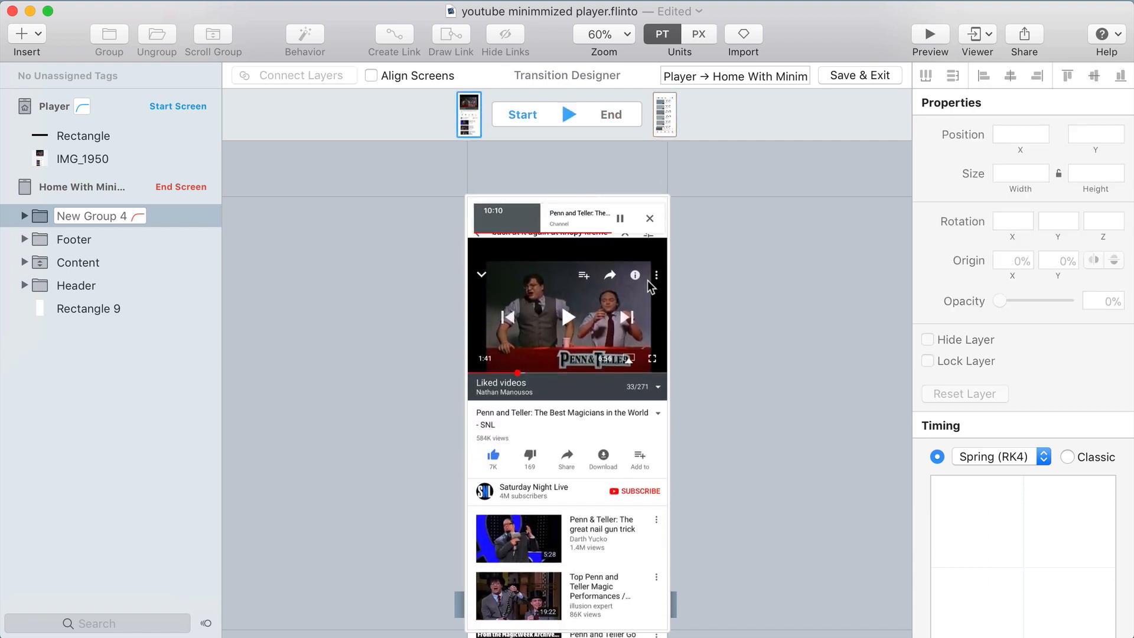
# Step: Select the end screen and enter 'Minimize Player' as the transition name
pyautogui.click(663, 115)
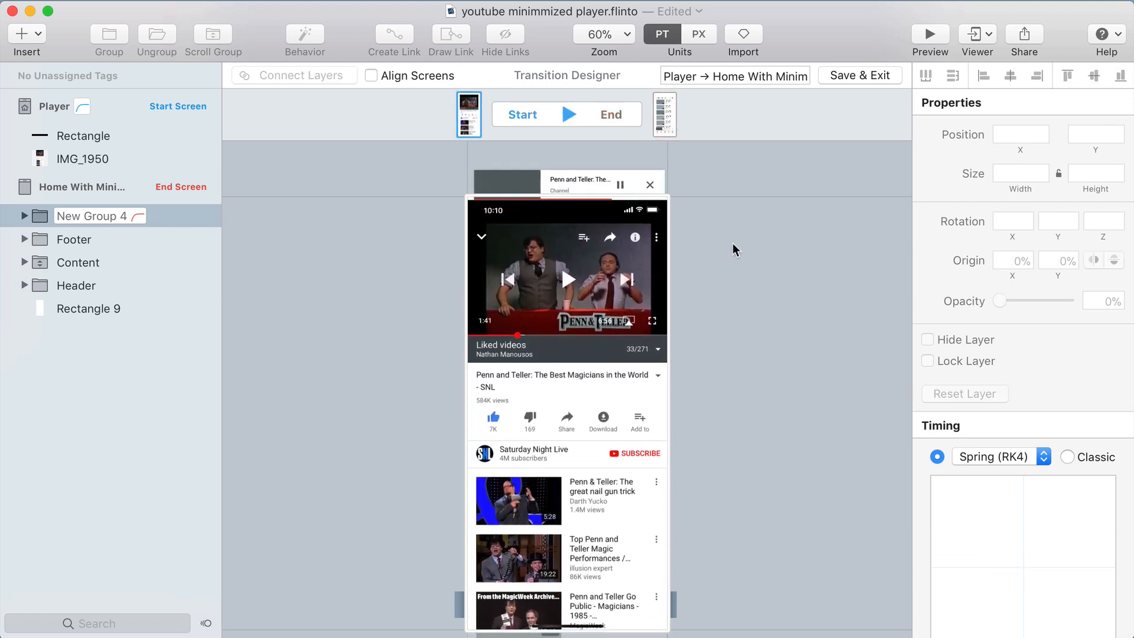
pyautogui.click(83, 187)
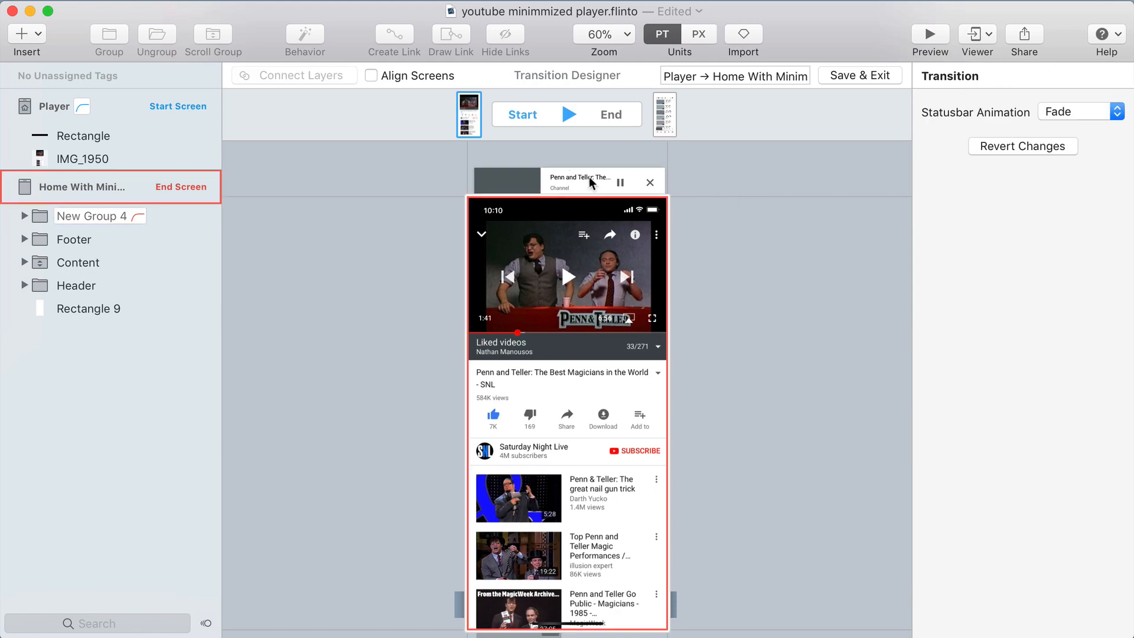
pyautogui.click(91, 216)
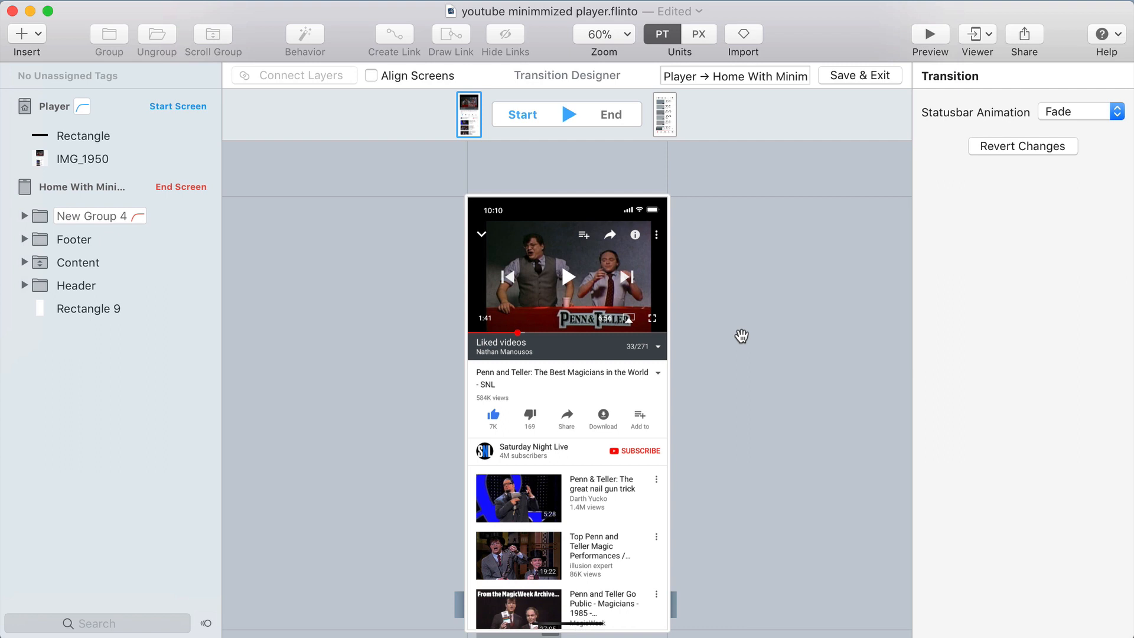
pyautogui.click(663, 115)
pyautogui.write('Minimize Player')
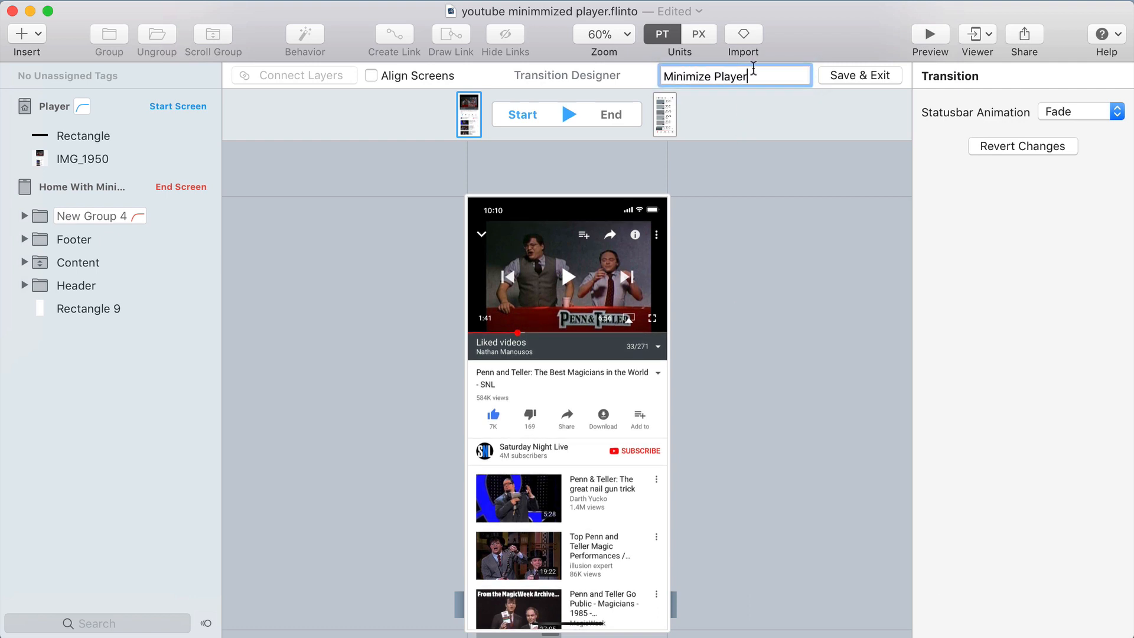
# Step: Save the transition, then give New Group 4 Back Link gestures for Tap and Up Swipe
pyautogui.click(859, 76)
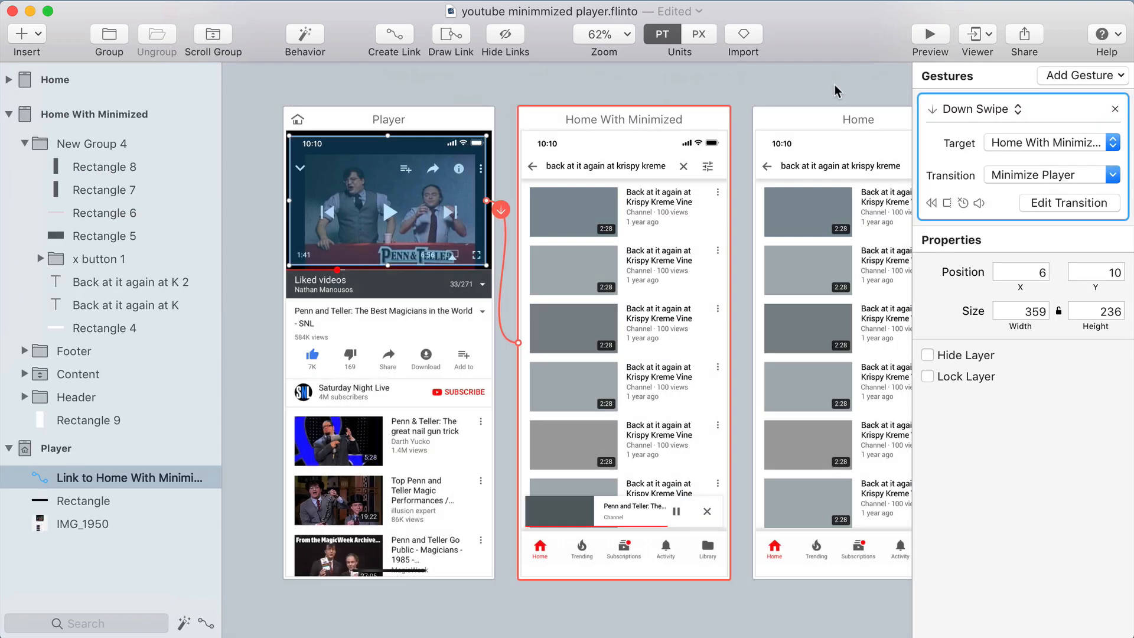
pyautogui.click(78, 373)
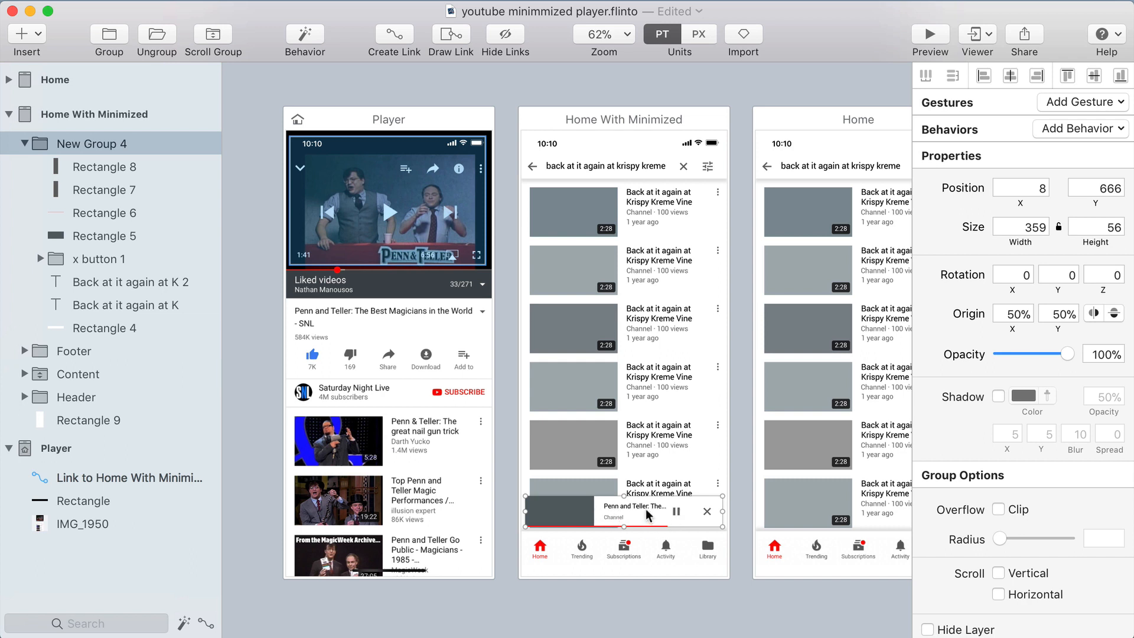
pyautogui.click(621, 511)
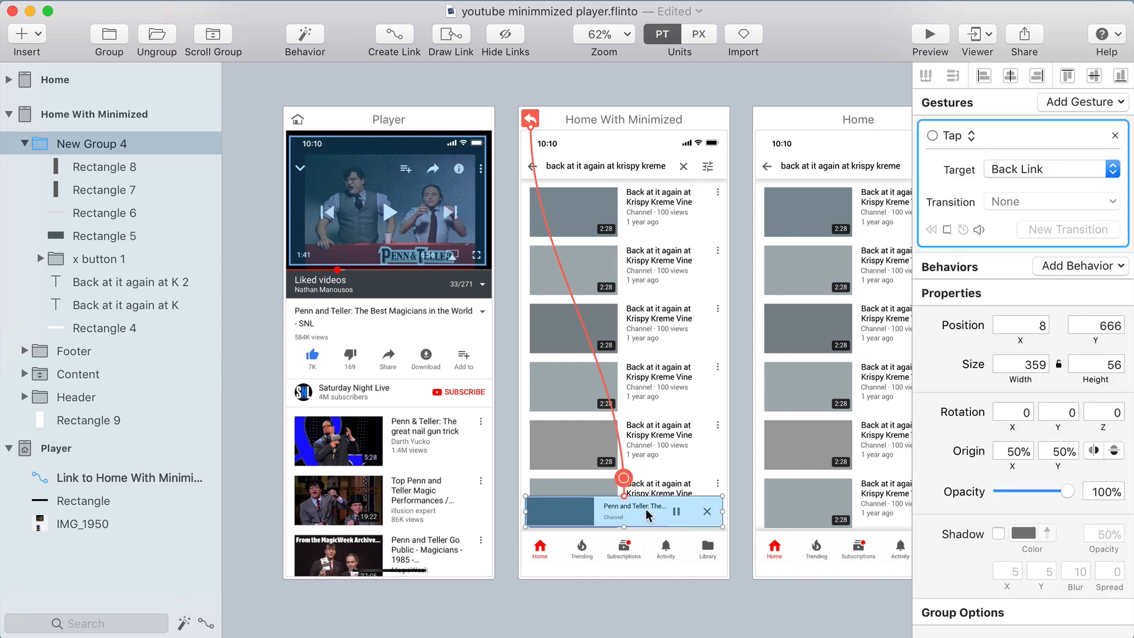
pyautogui.moveTo(619, 522)
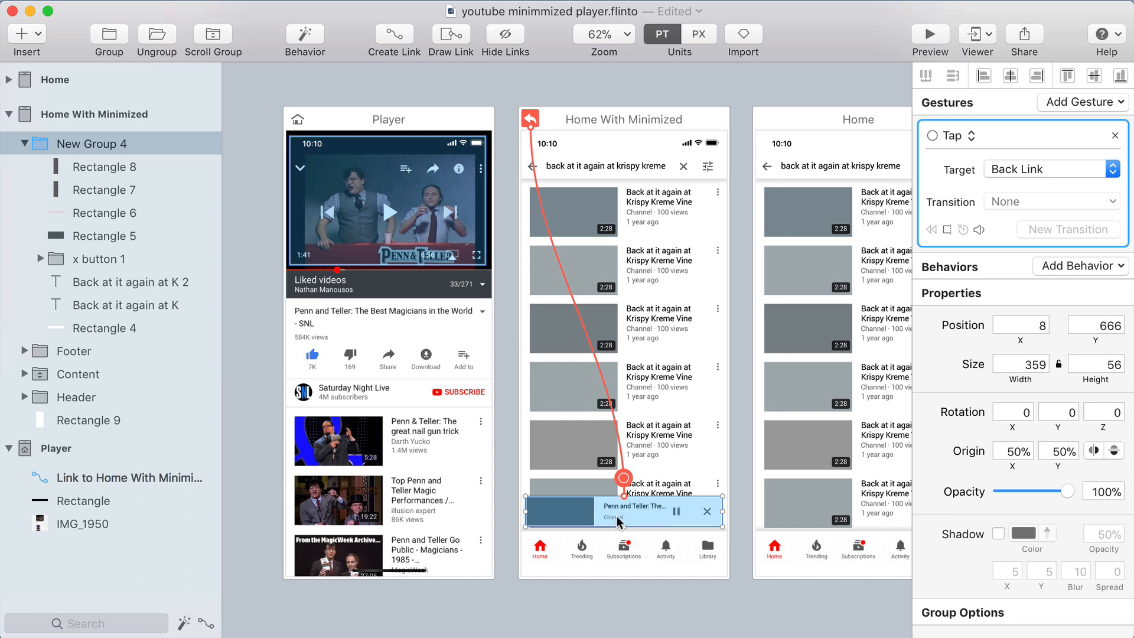
pyautogui.moveTo(648, 500)
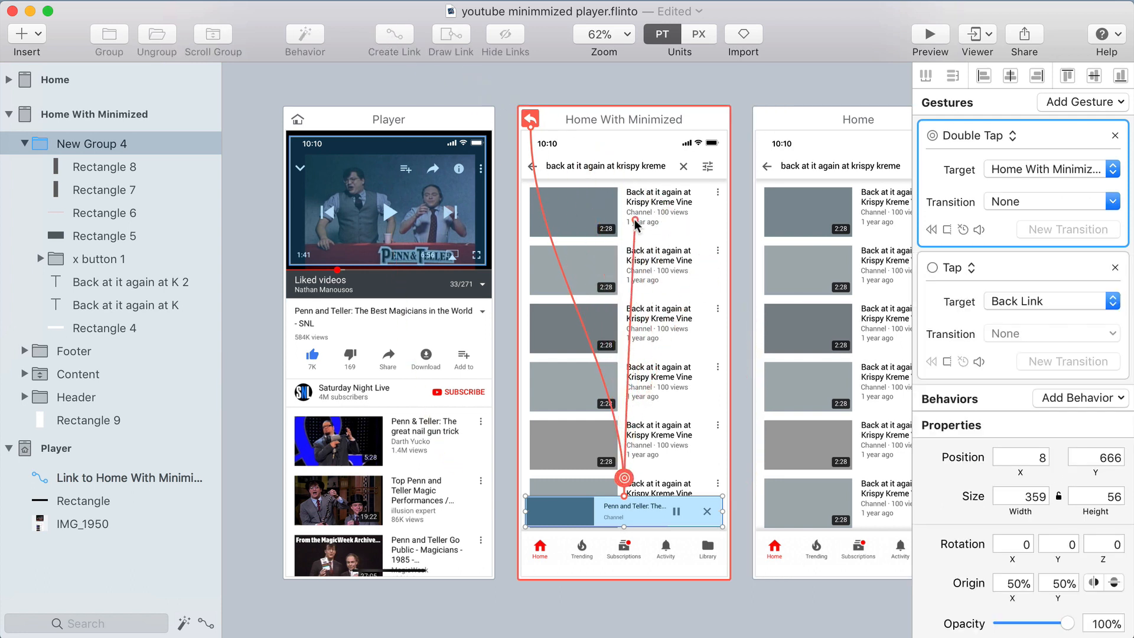
pyautogui.click(529, 119)
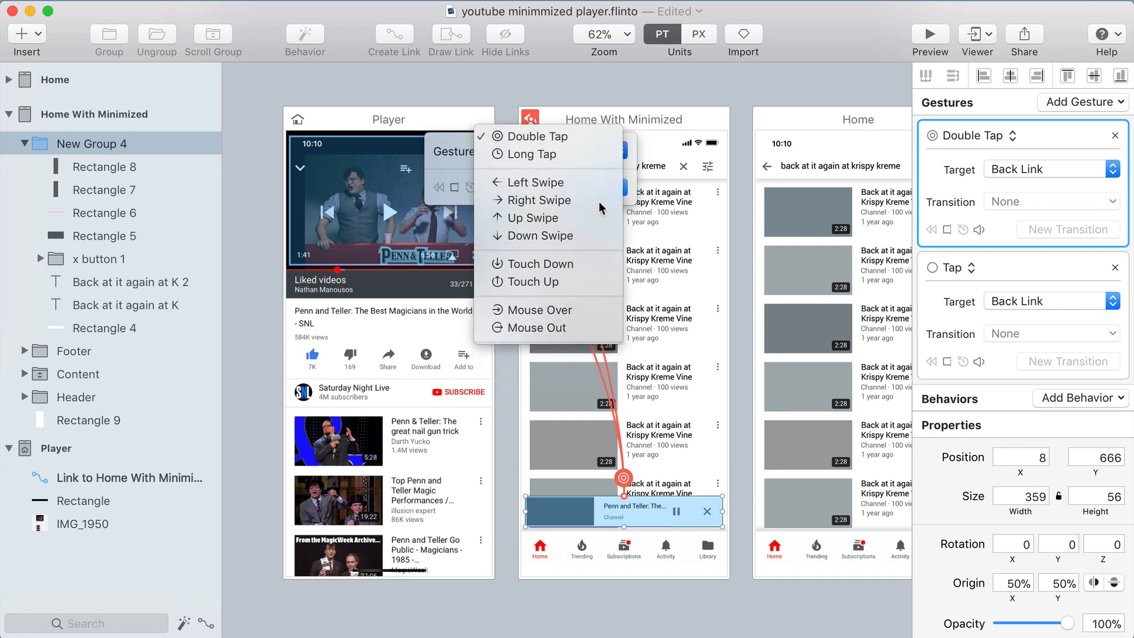
pyautogui.click(531, 217)
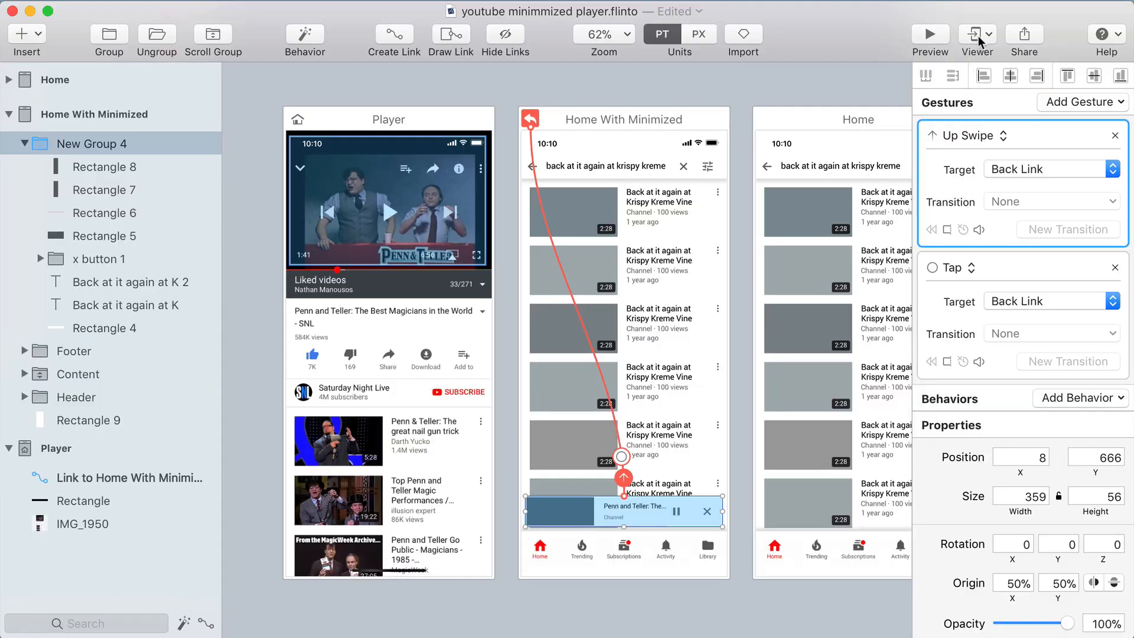
pyautogui.click(985, 32)
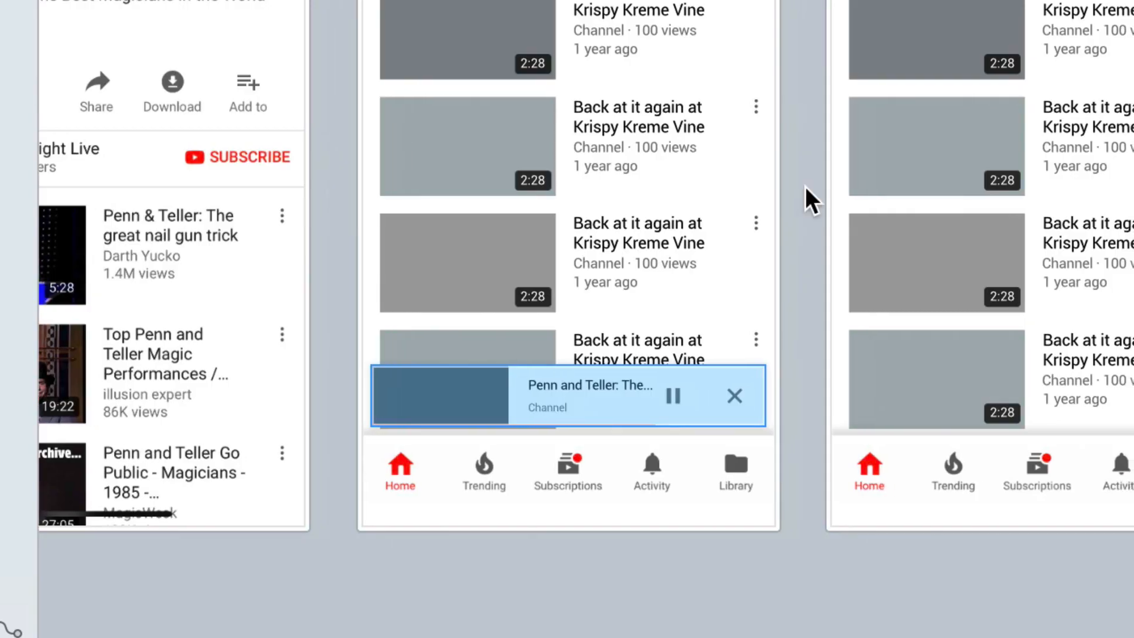
pyautogui.moveTo(709, 389)
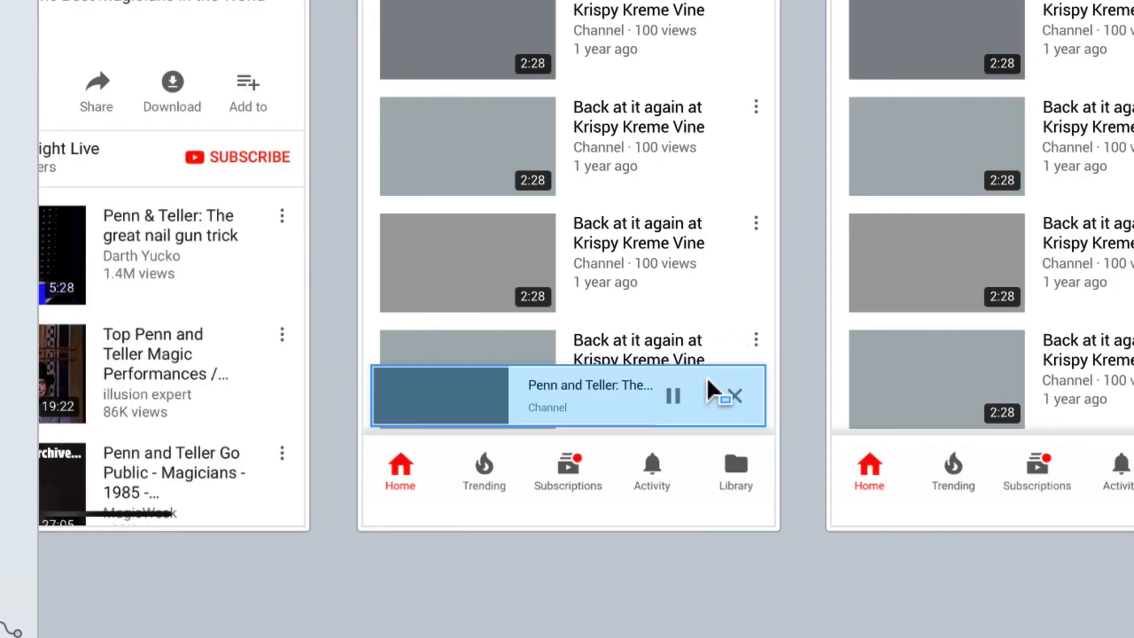
# Step: Start a New Transition for the X button link to Home and select New Group 4 on the start screen
pyautogui.click(734, 395)
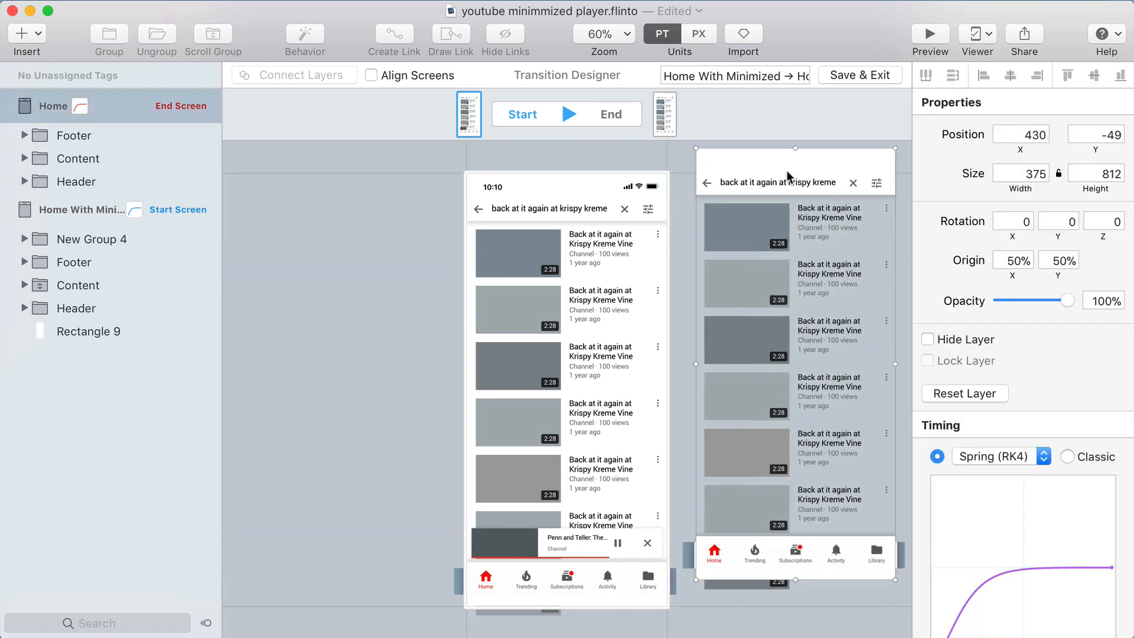
pyautogui.moveTo(794, 172); pyautogui.dragTo(798, 194)
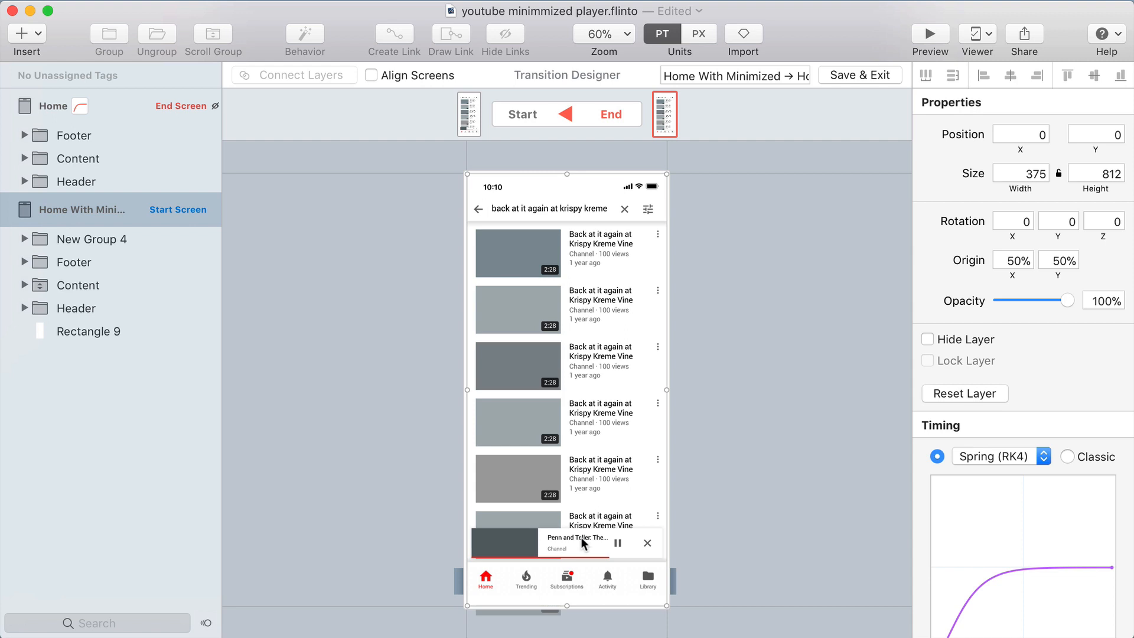
pyautogui.click(91, 239)
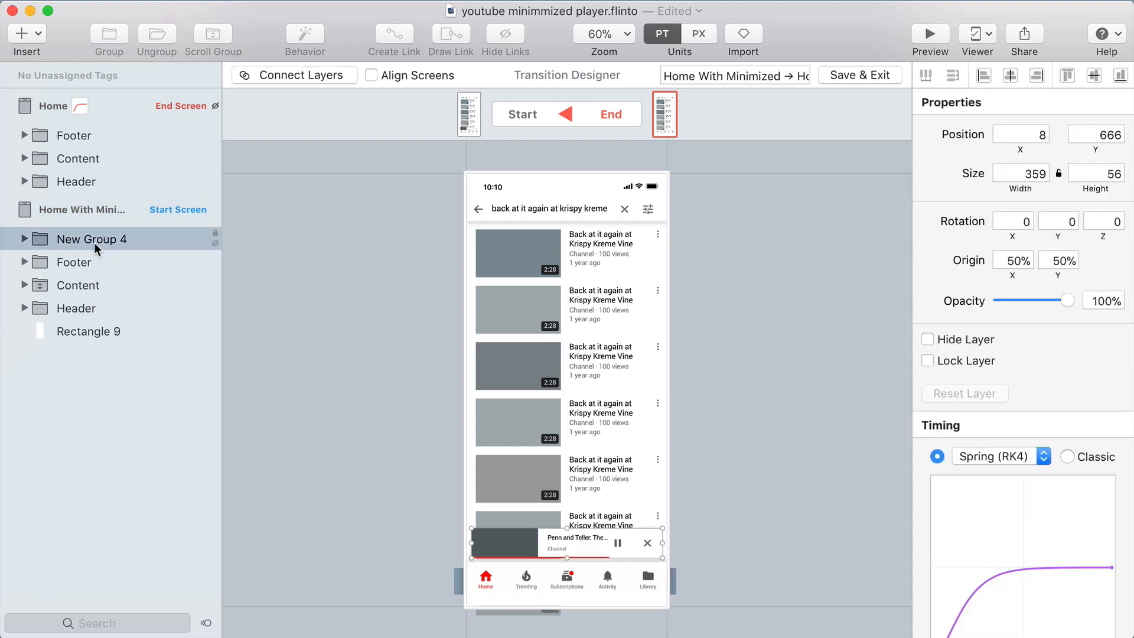